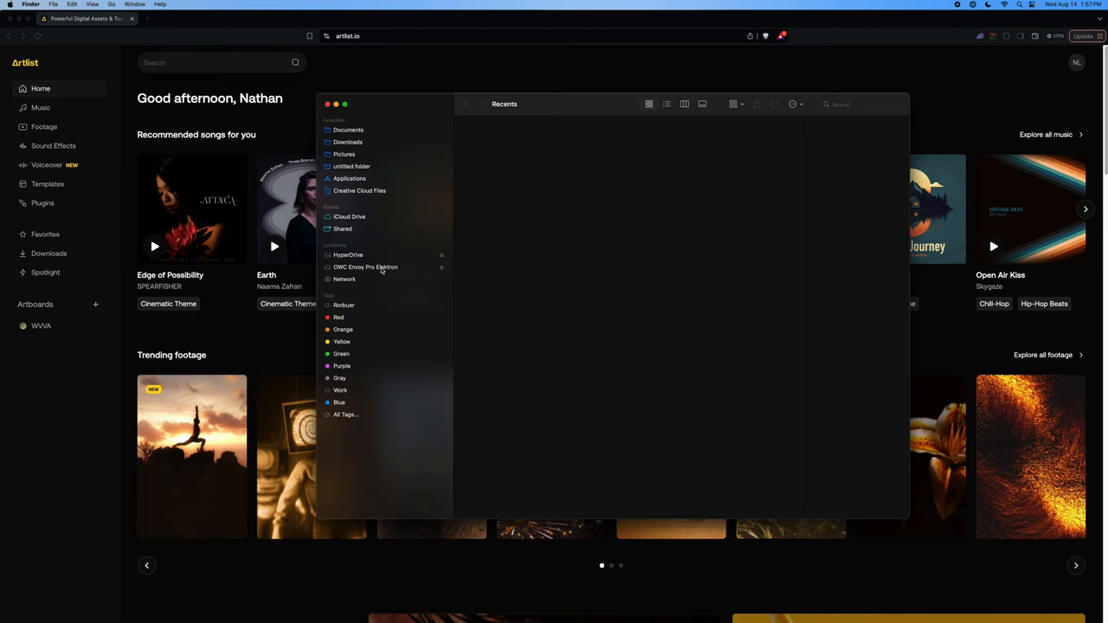
- Open the OWC Envoy Pro Elektron drive and select its Ruth Lake Timelapse folder
click(365, 267)
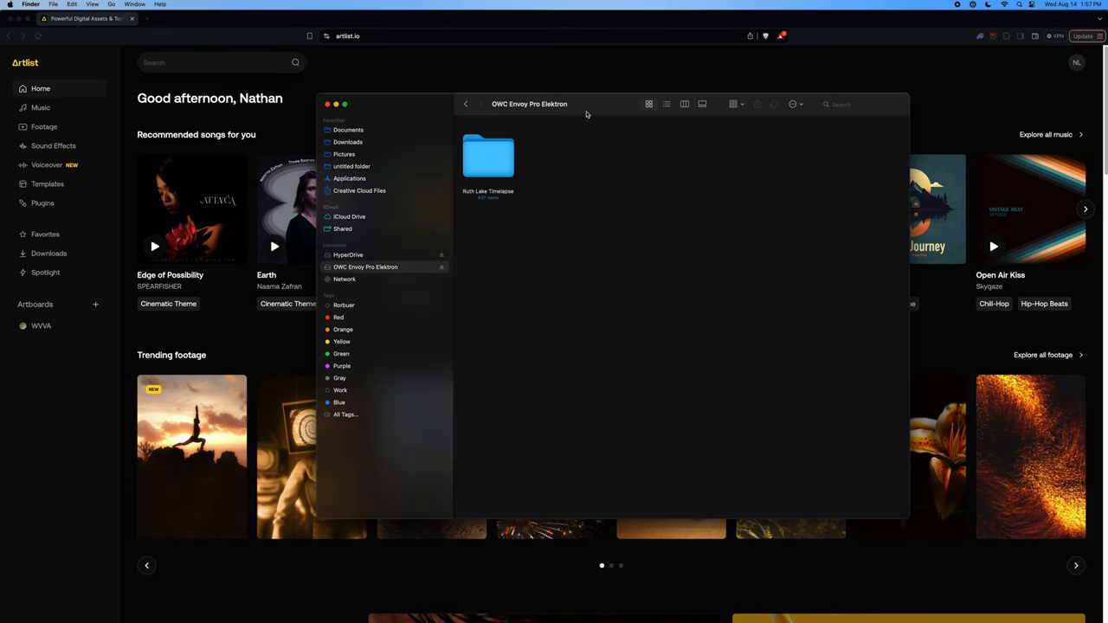
click(487, 157)
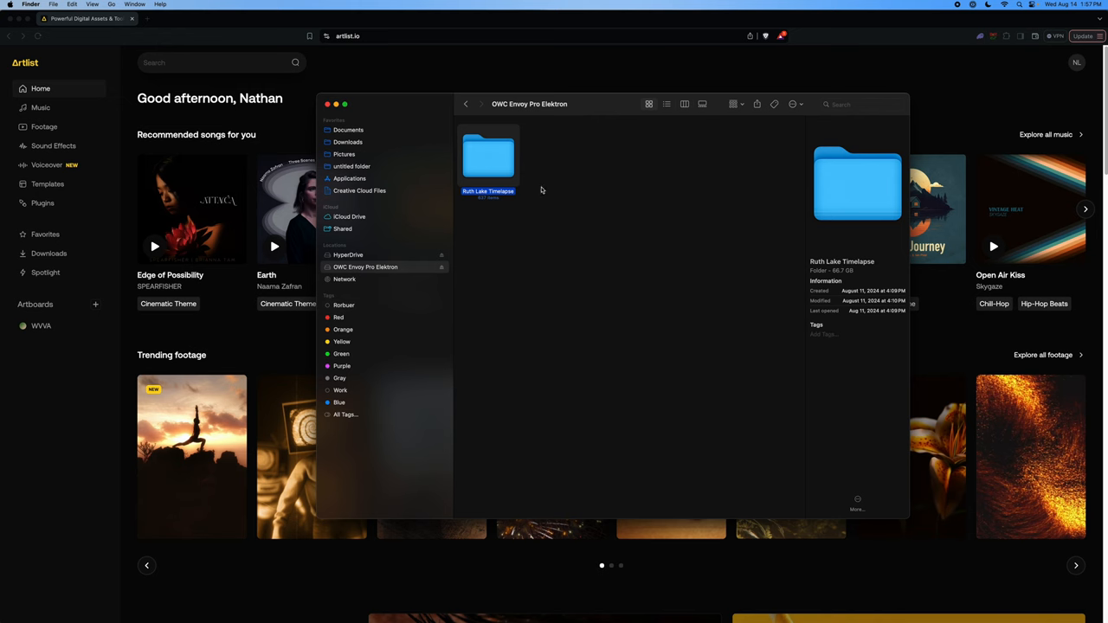
mouse_move(569, 187)
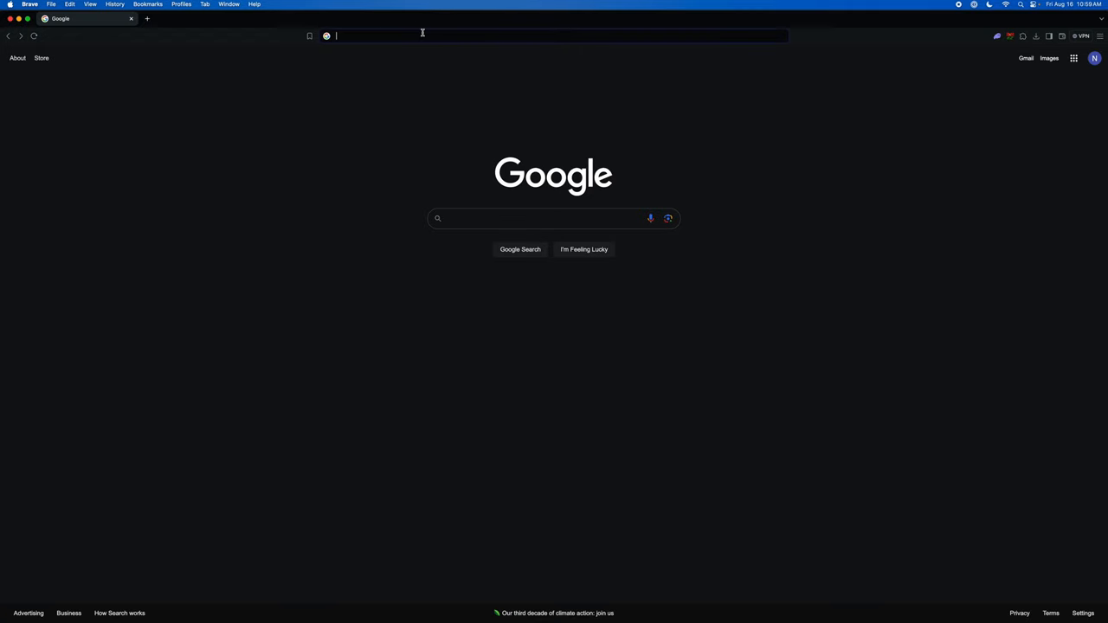
- Go to artlist.io to load the Artlist home page
text(artlist.io)
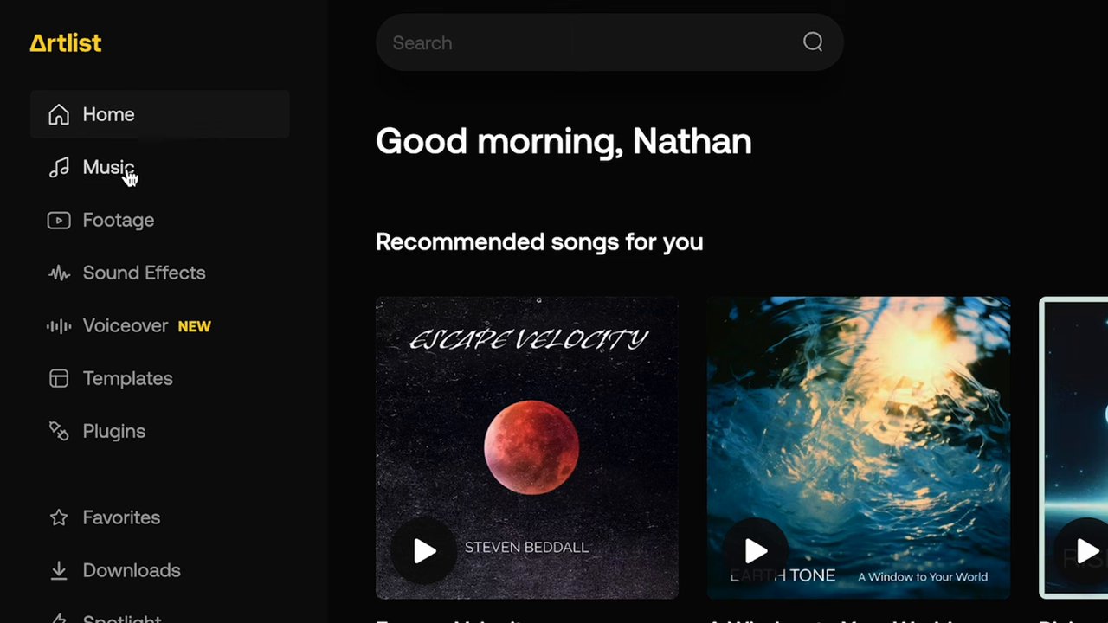
- Filter the music library to the Cinematic genre
click(108, 167)
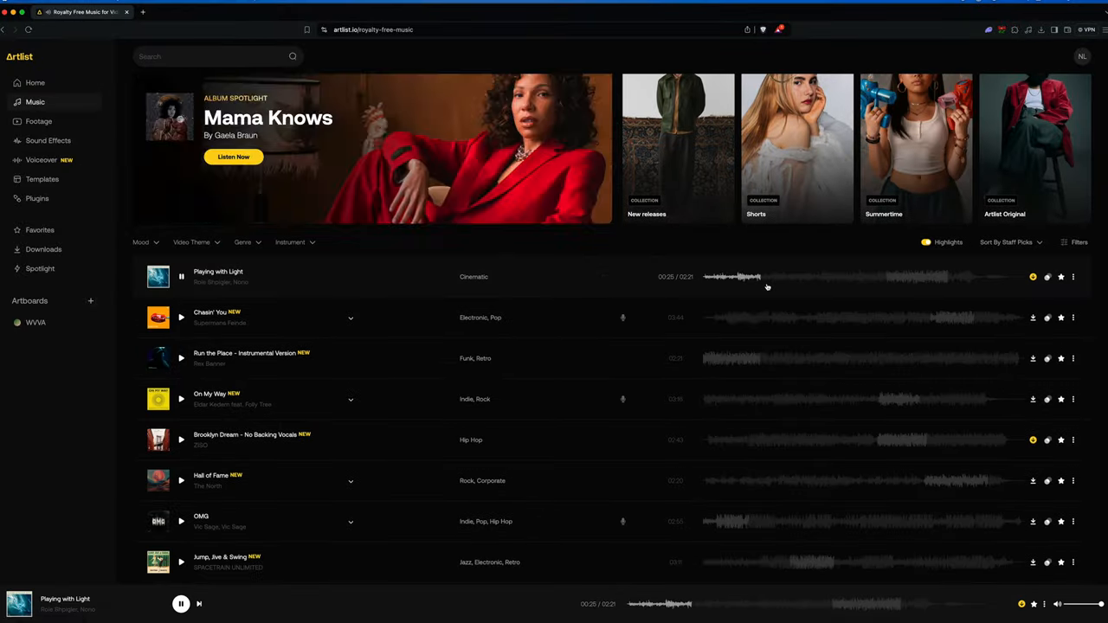
click(243, 242)
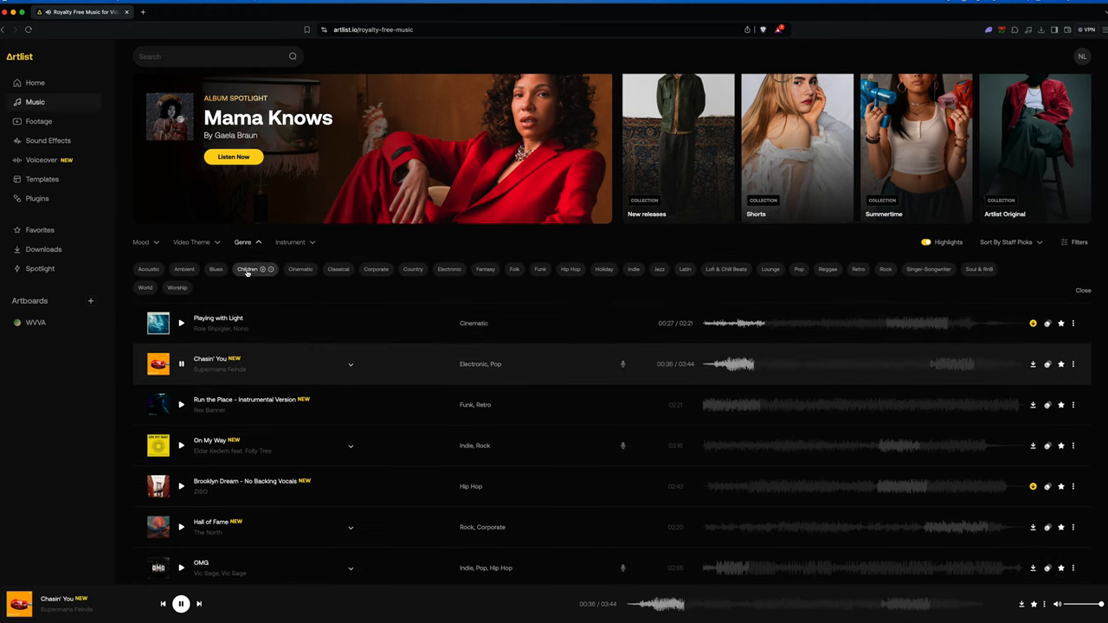
click(301, 269)
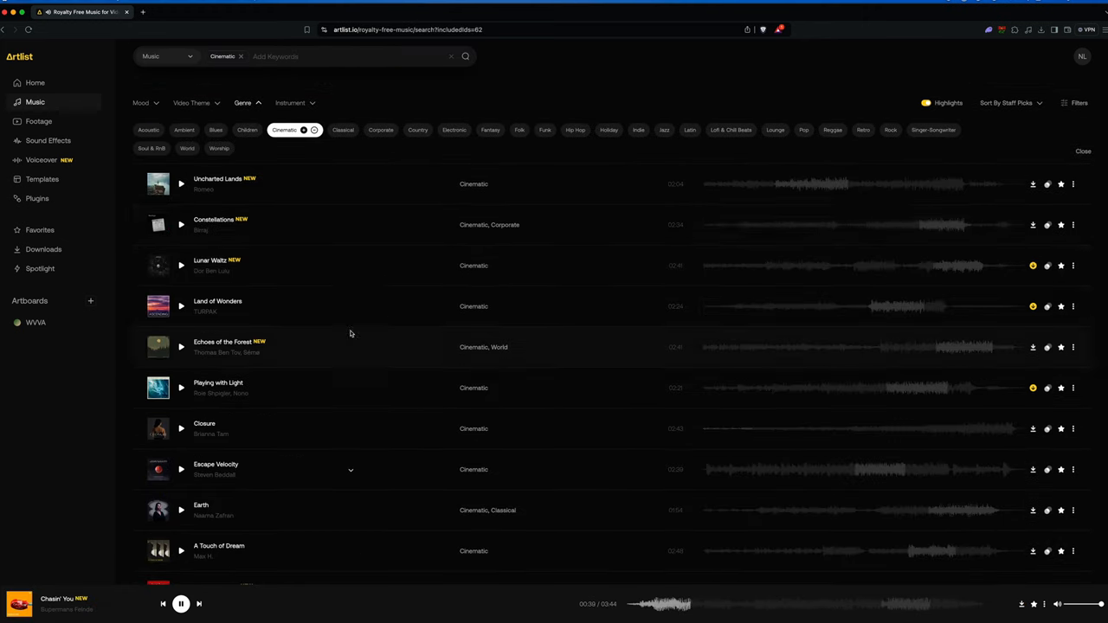
- Preview Uncharted Lands, add Electronic to the genre filter, and preview more tracks
click(181, 184)
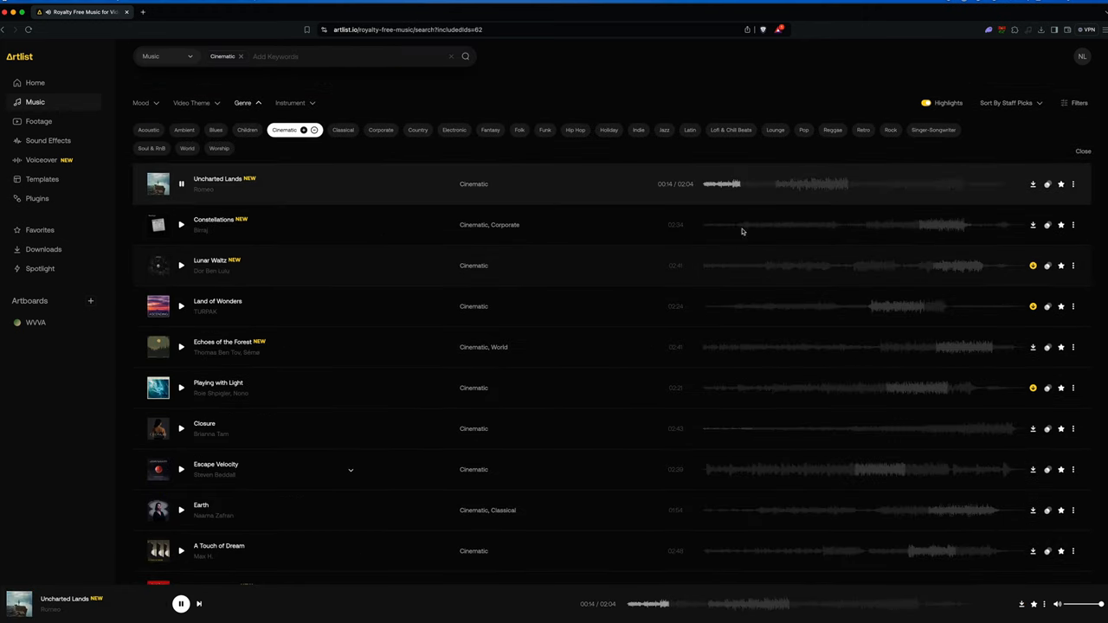
click(455, 130)
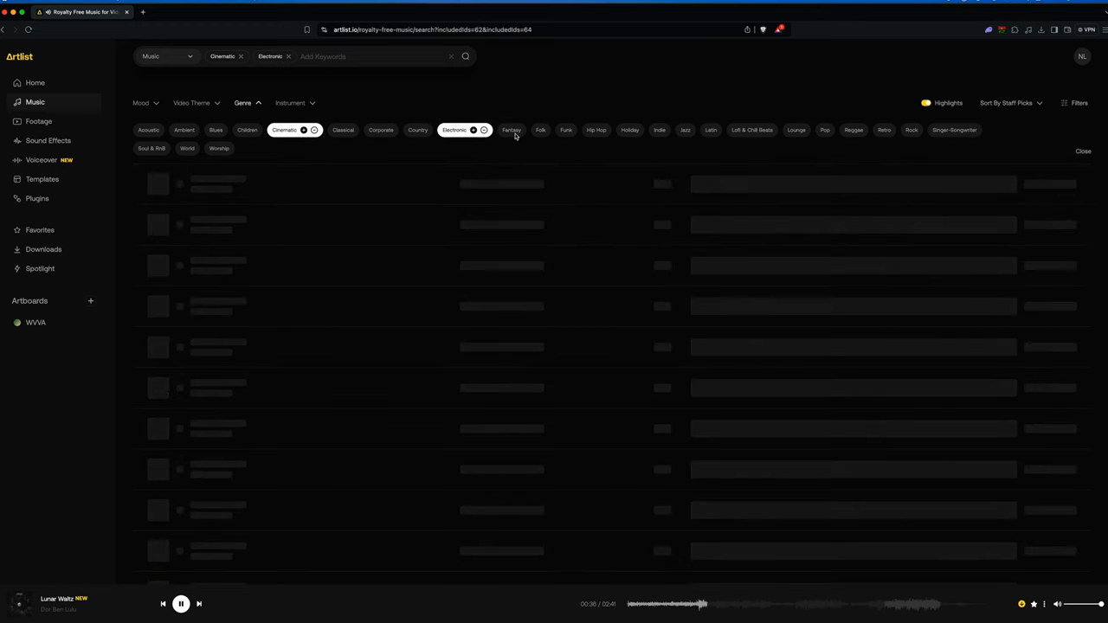
click(629, 130)
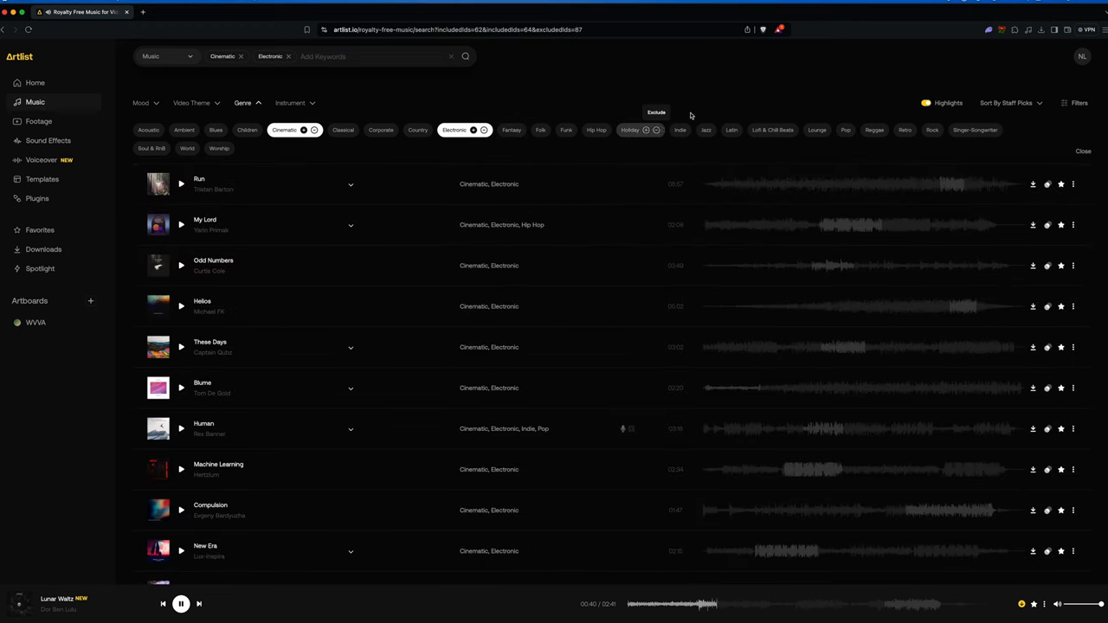
click(181, 225)
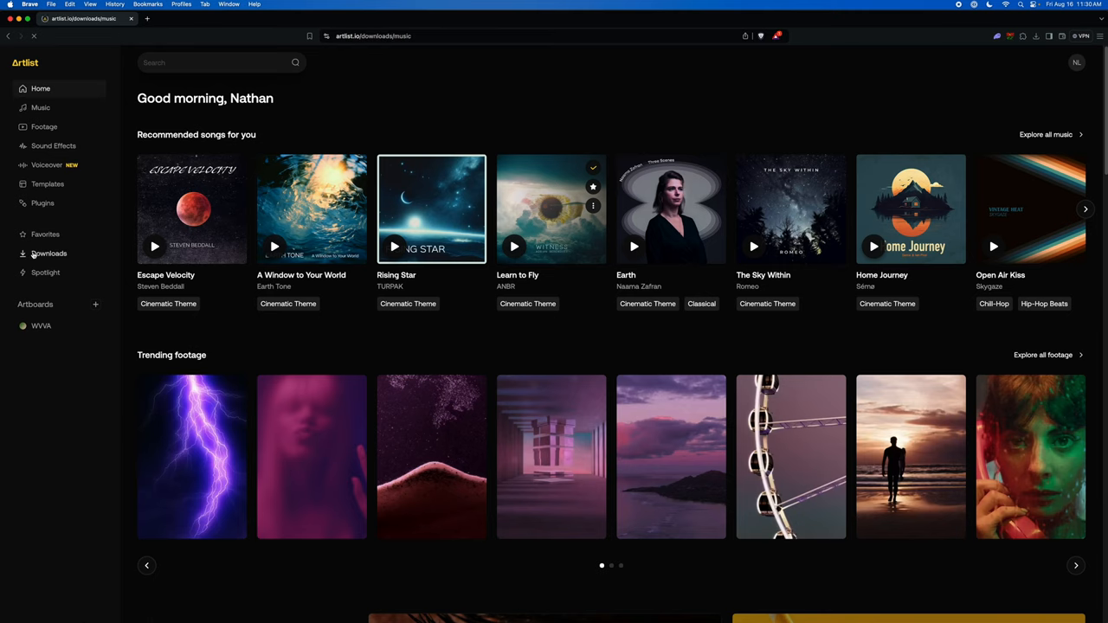
- Scroll through the list of downloaded songs
click(50, 254)
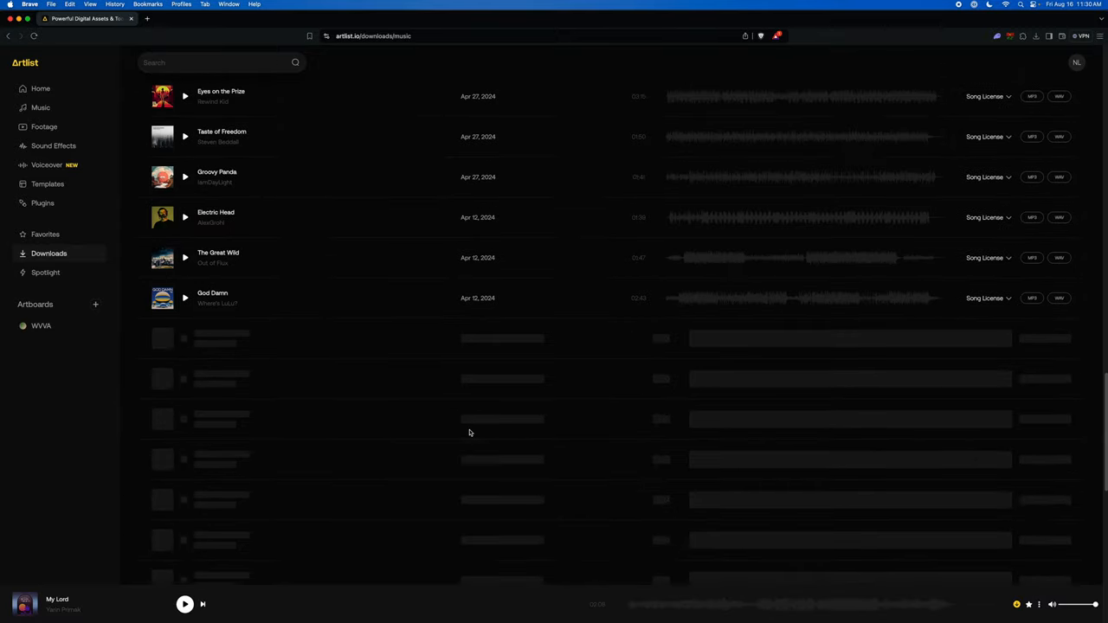
scroll(down, 3)
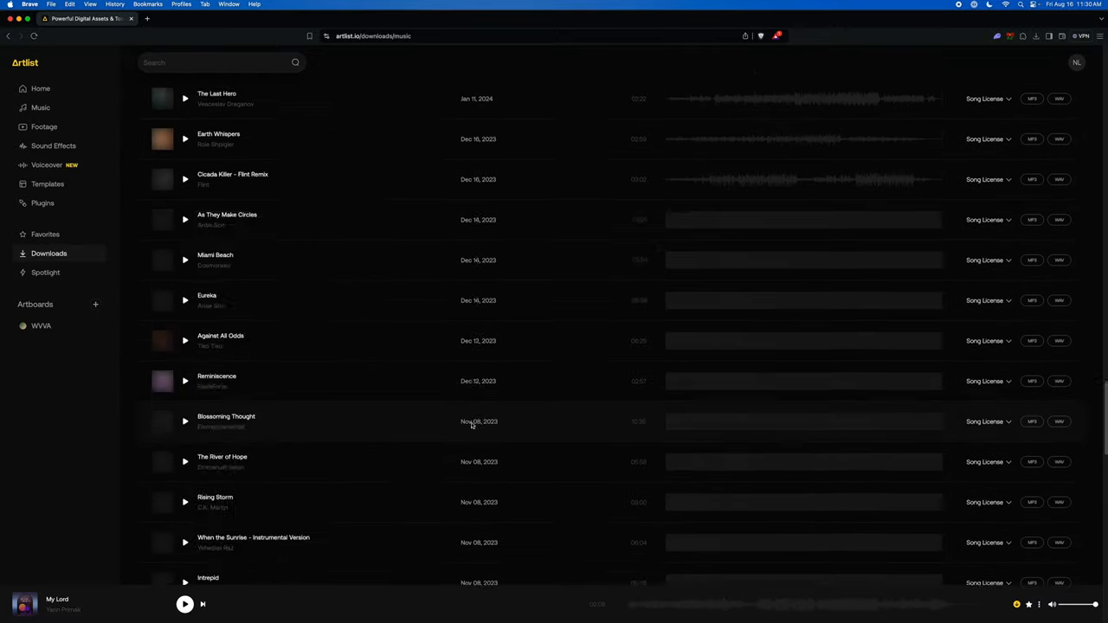
scroll(down, 3)
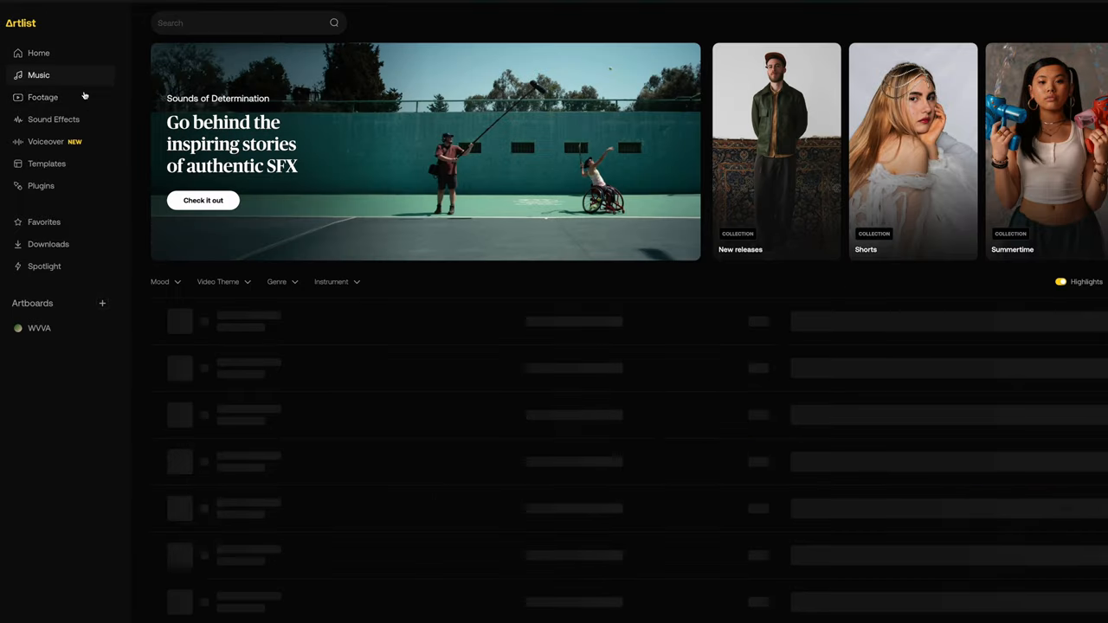
- Visit the Footage and Sound Effects sections, ending on Voiceover
click(43, 97)
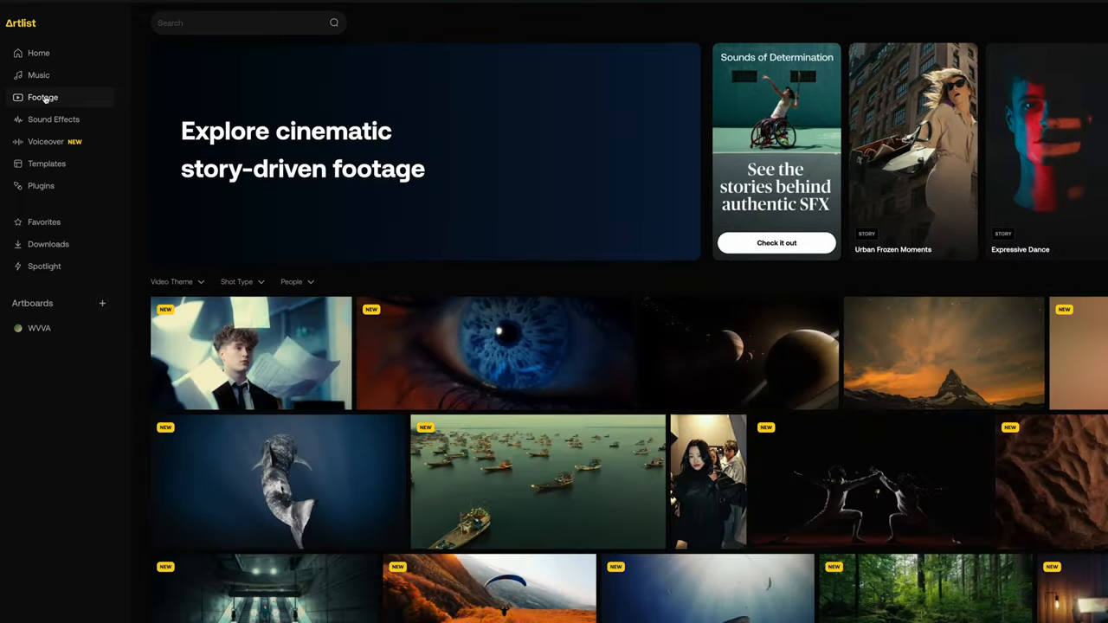
click(53, 120)
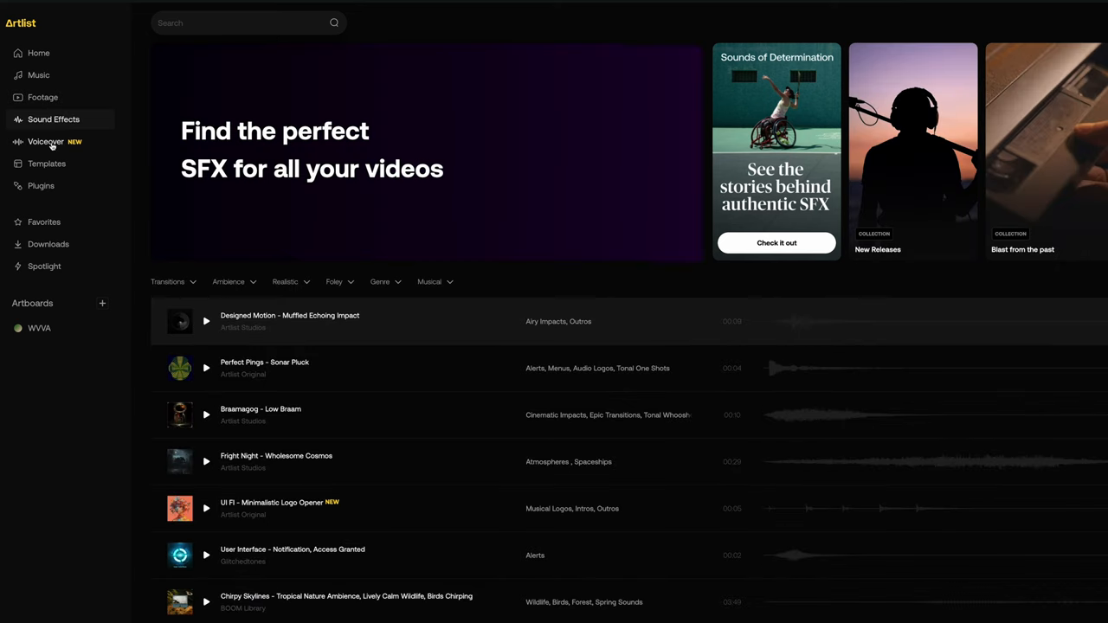
click(46, 141)
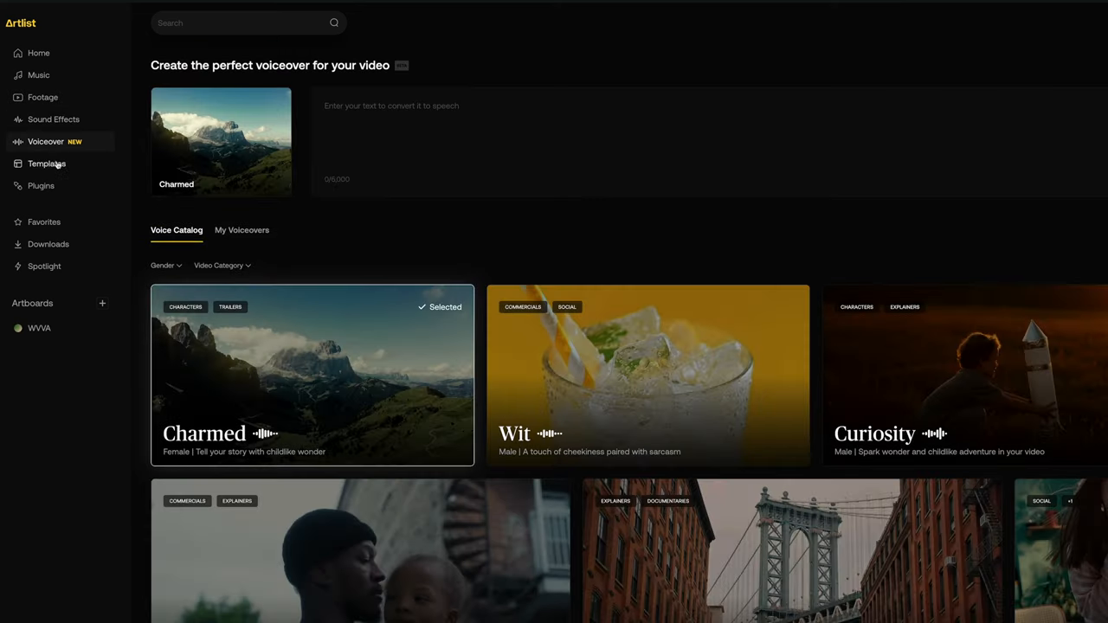